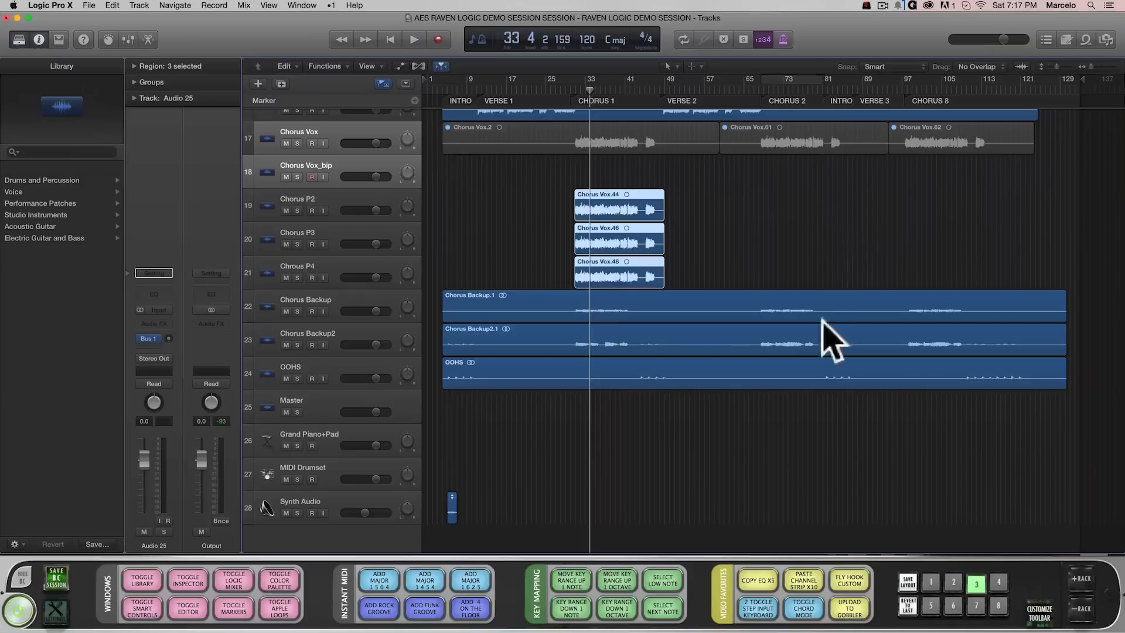
Open the FLY HOOK CUSTOM editor, browse General and Post scripts, then cancel with no steps added
click(850, 581)
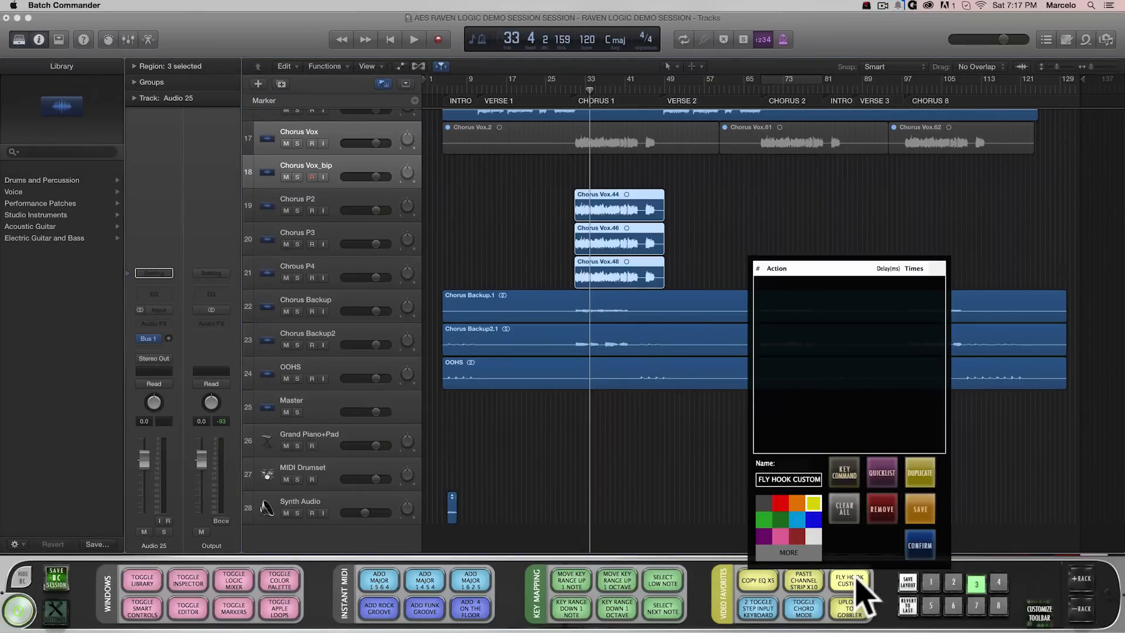
click(843, 472)
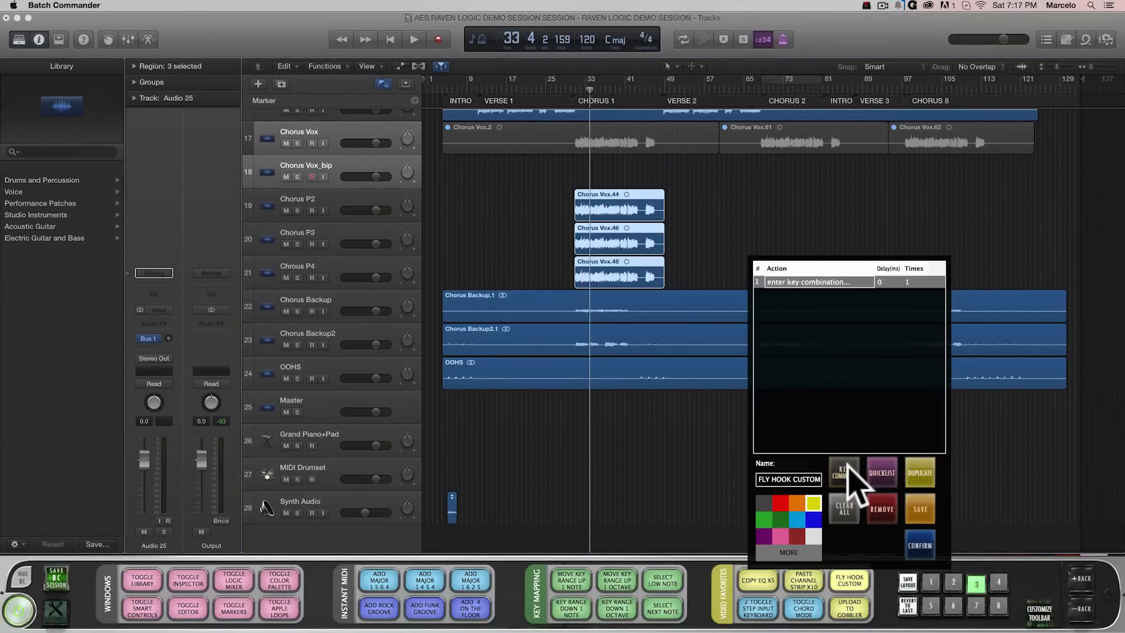
mouse_move(893, 524)
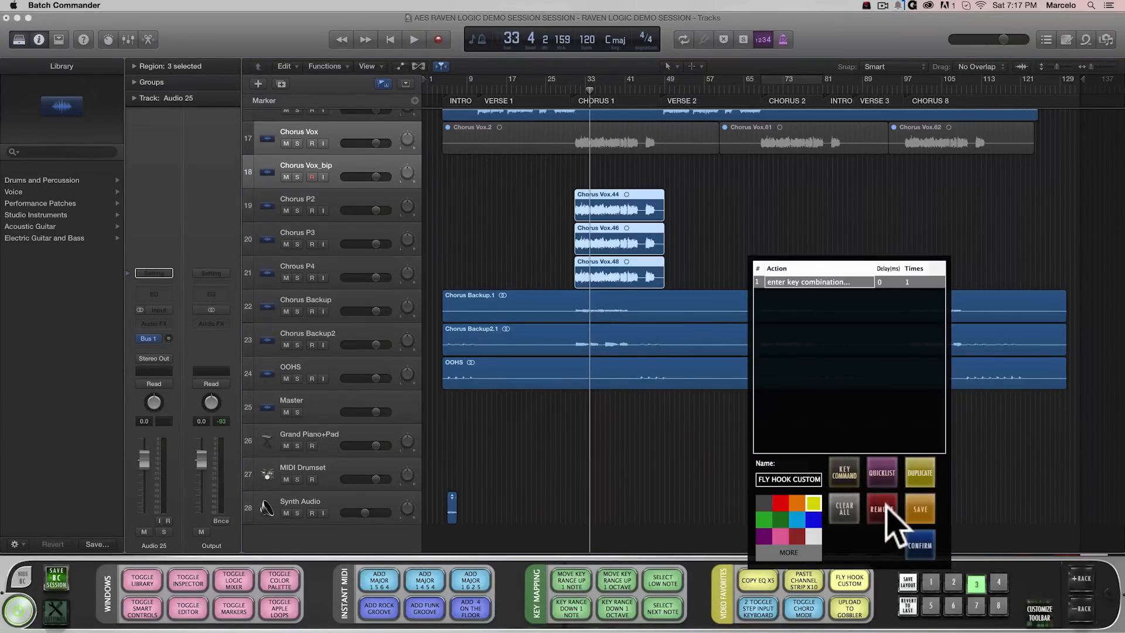
click(881, 473)
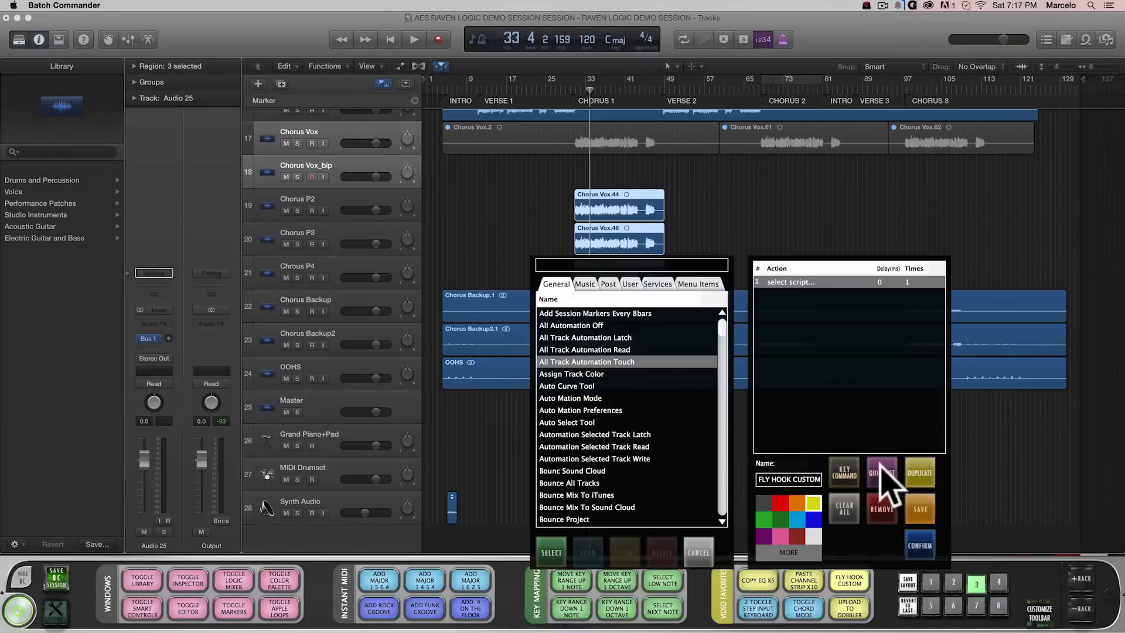
scroll(down, 3)
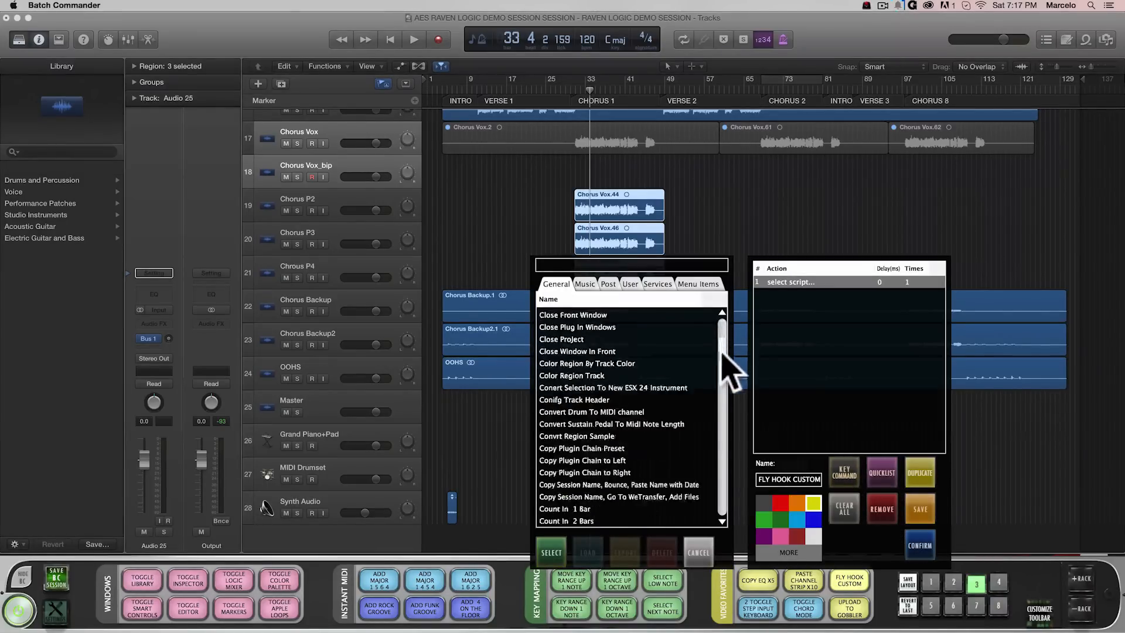
scroll(down, 3)
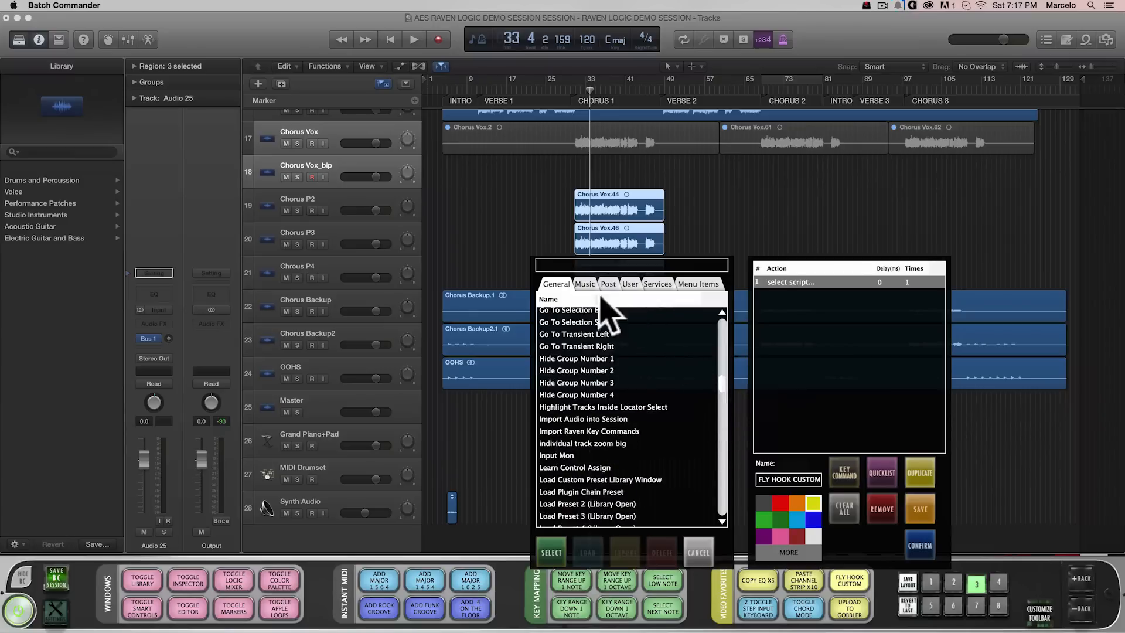
click(608, 284)
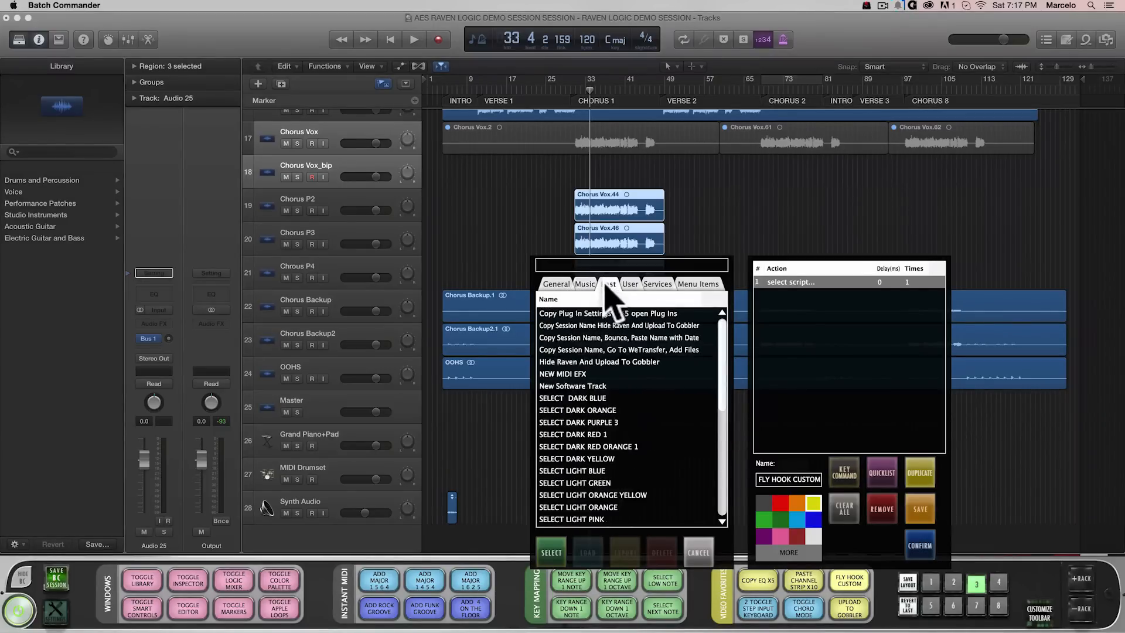
click(555, 283)
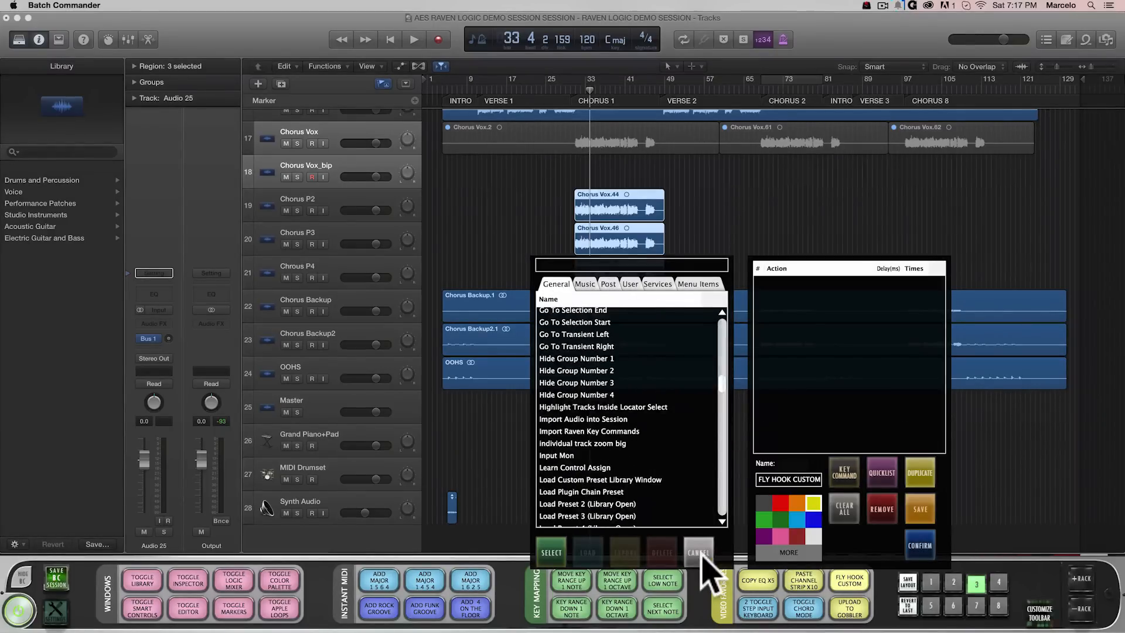
click(697, 553)
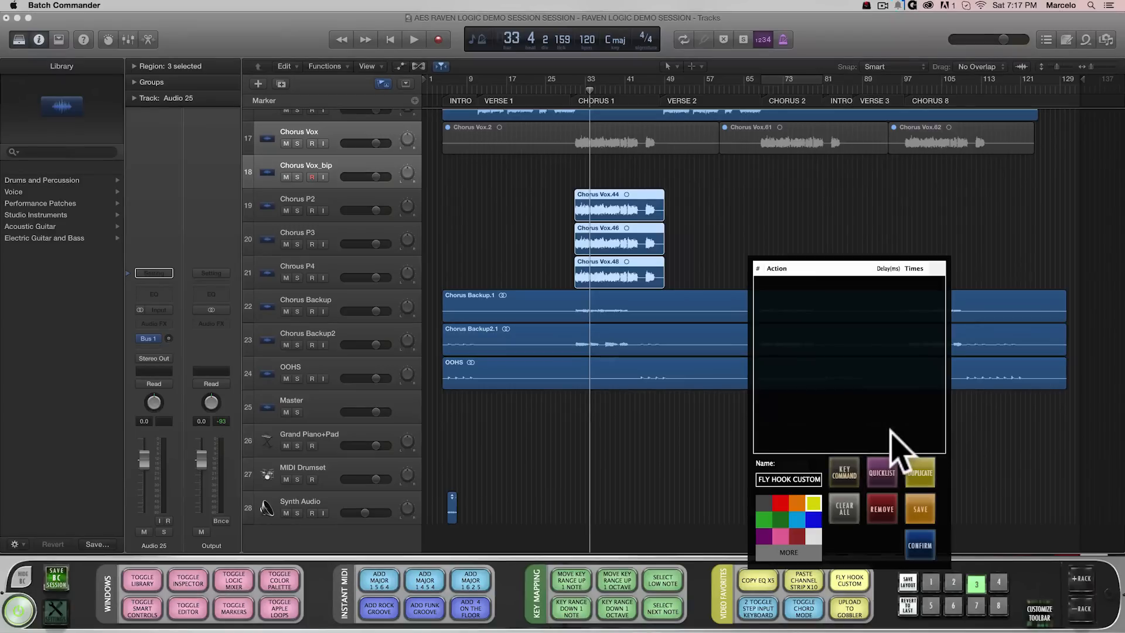
mouse_move(843, 505)
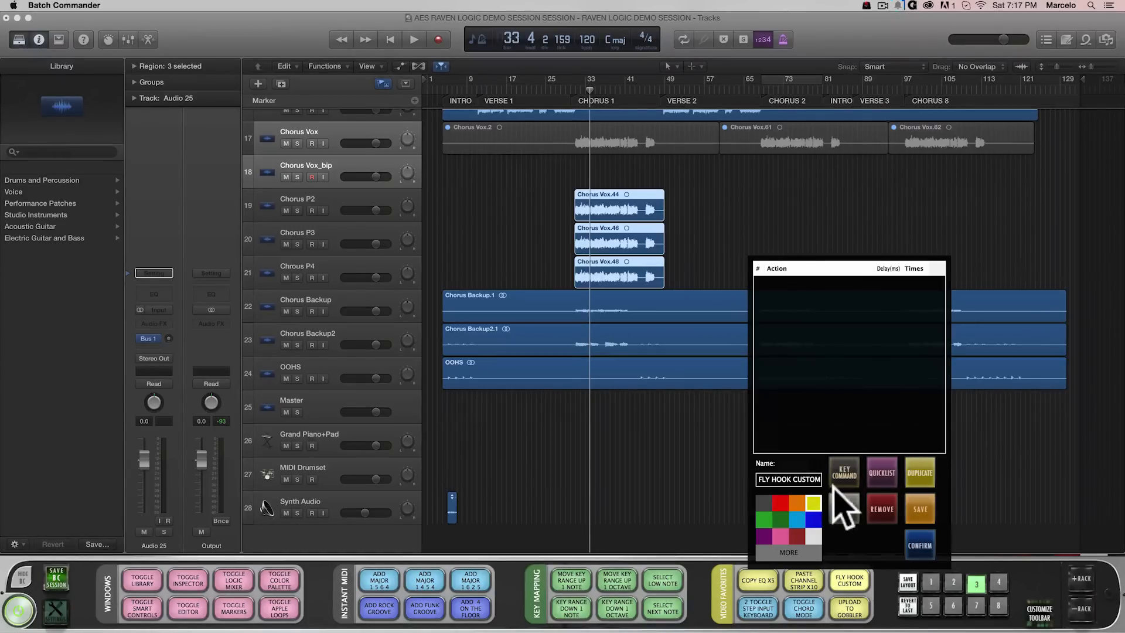
Rename the command FLY BG VOX with keystrokes cmd+C, option+right, numpad 5, cmd+V, option+right, numpad 8
click(788, 479)
text(FLY BG V)
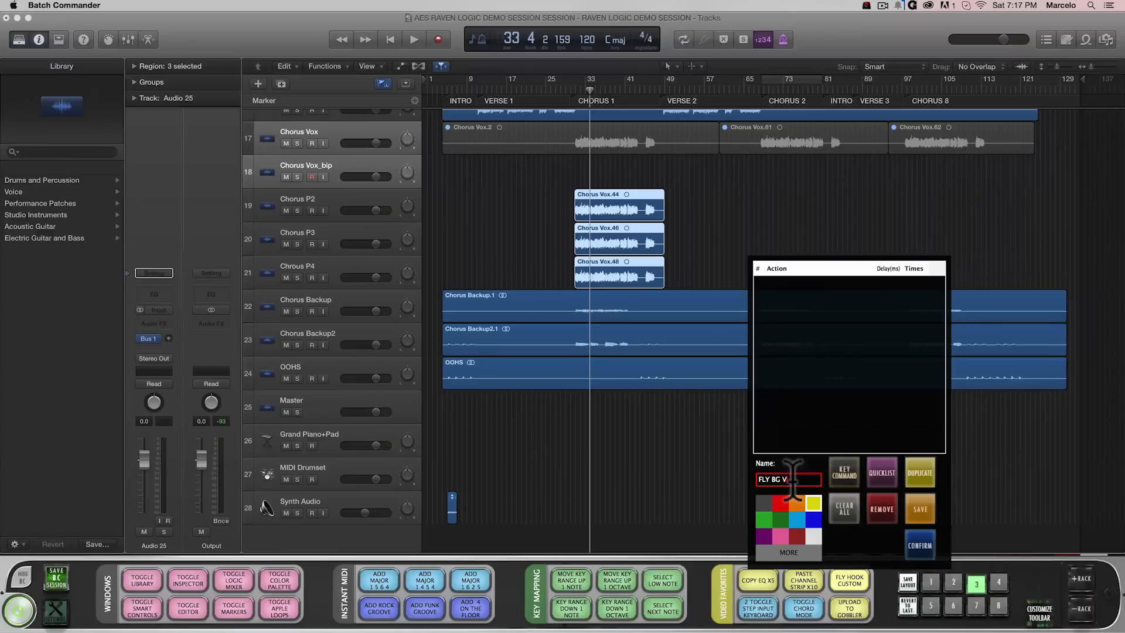
click(843, 472)
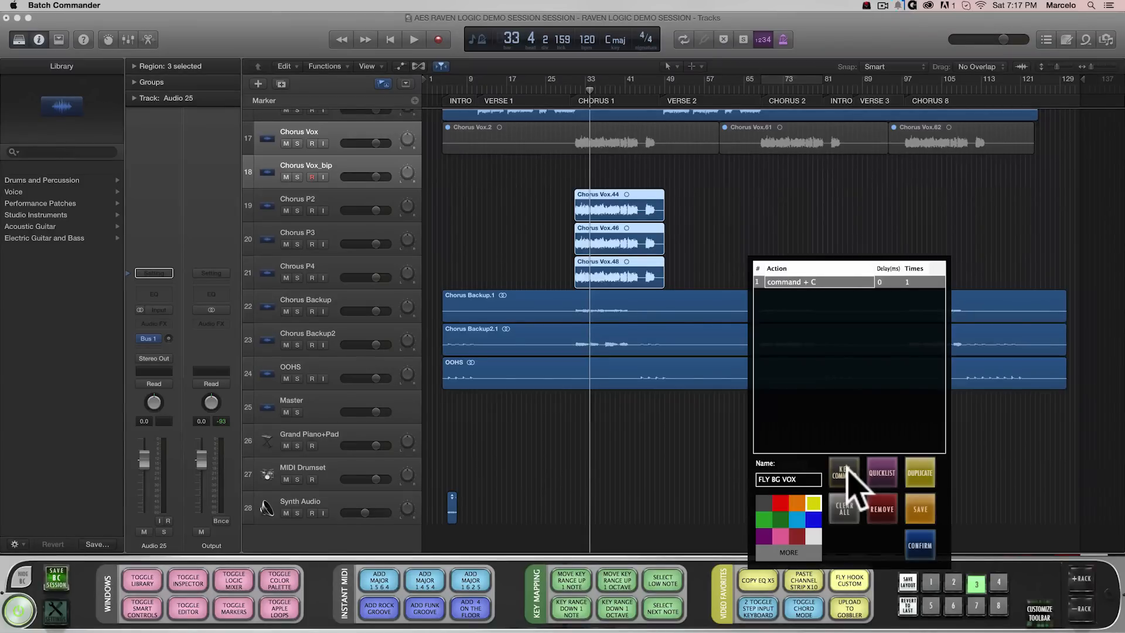
click(843, 472)
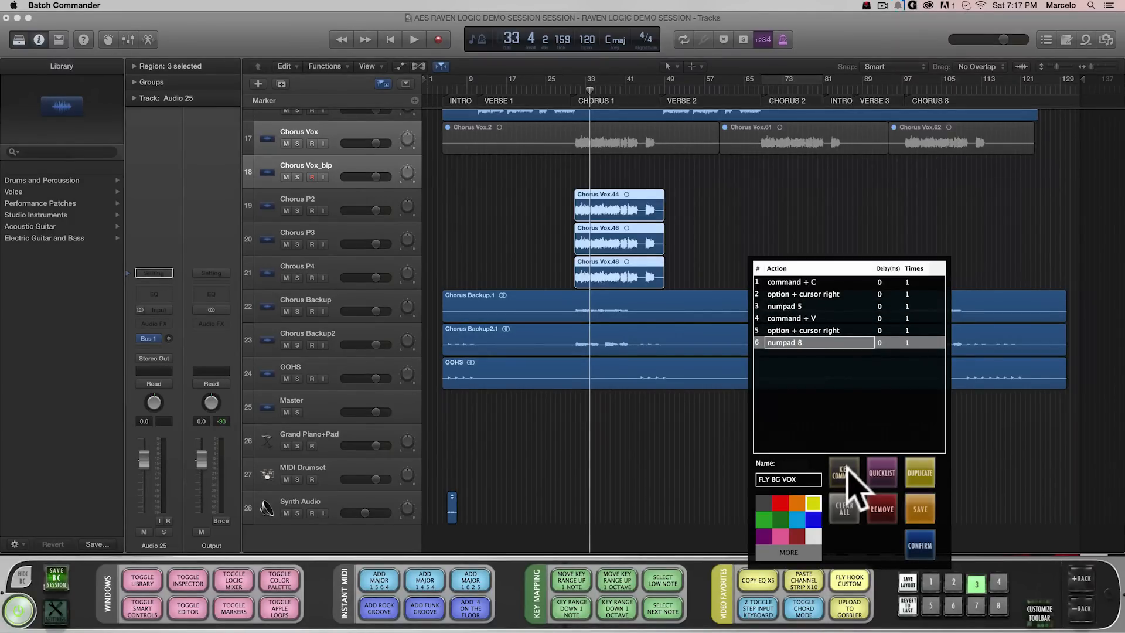
click(842, 472)
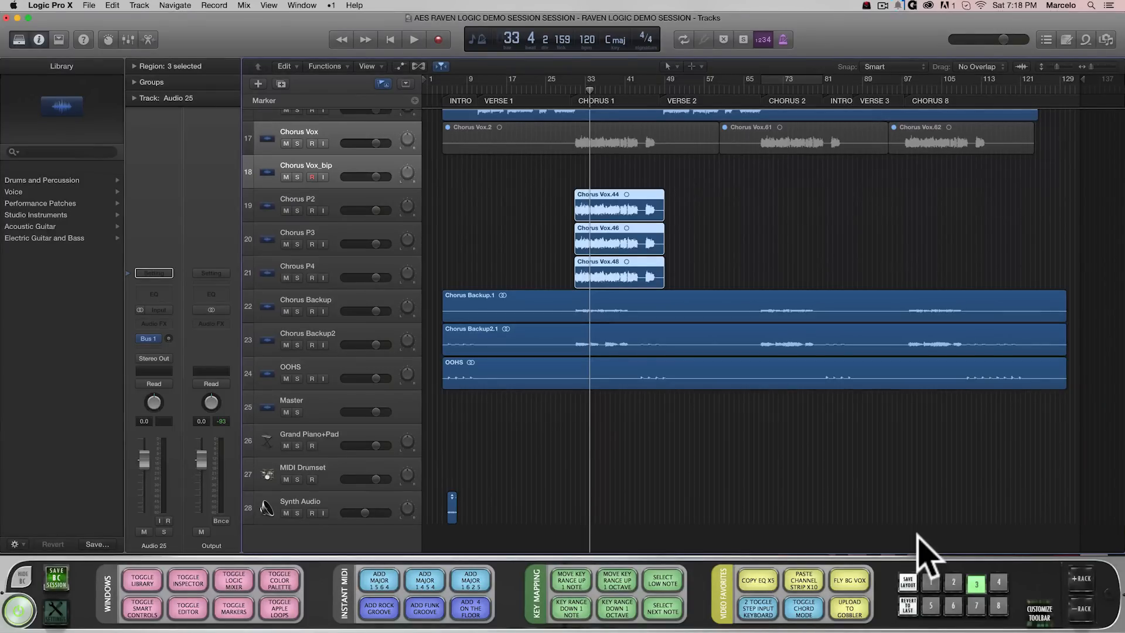
mouse_move(677, 223)
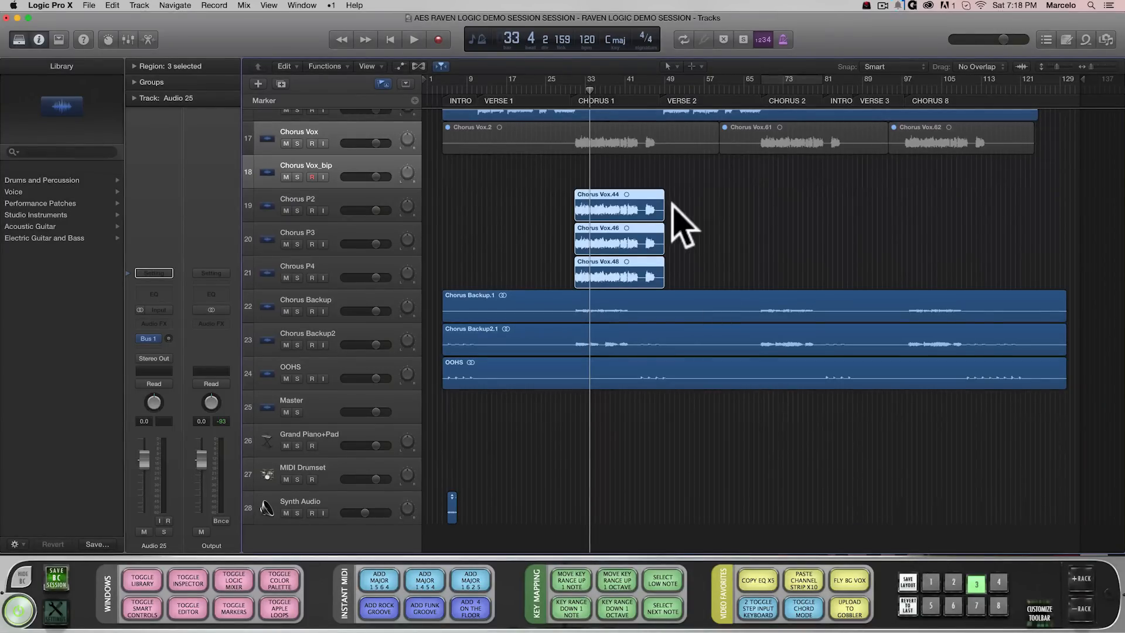
mouse_move(678, 208)
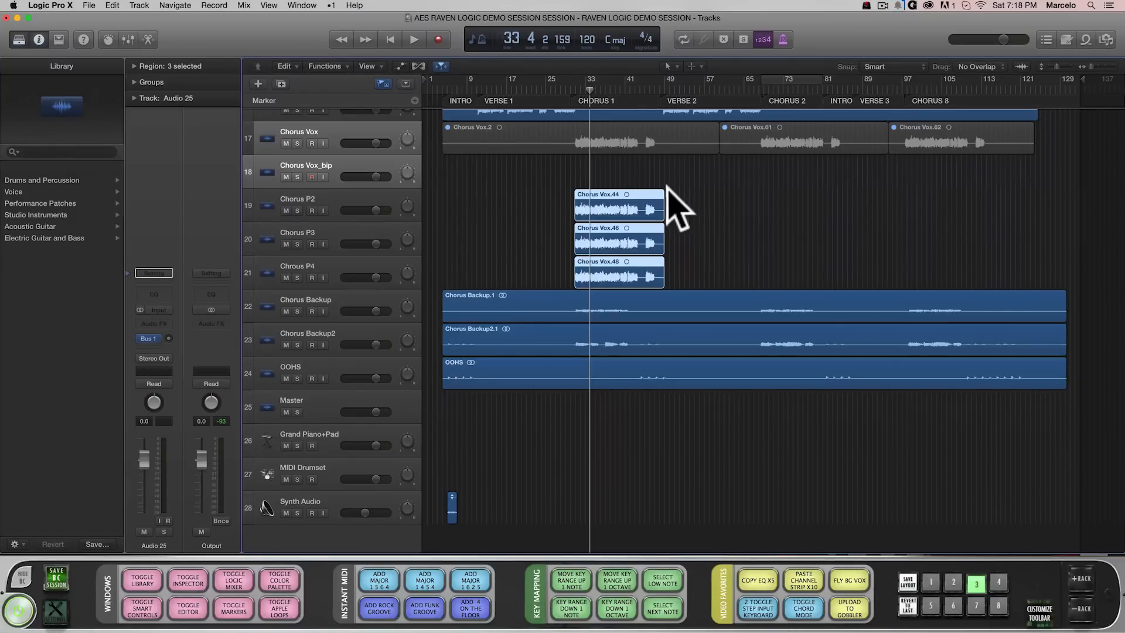
mouse_move(635, 294)
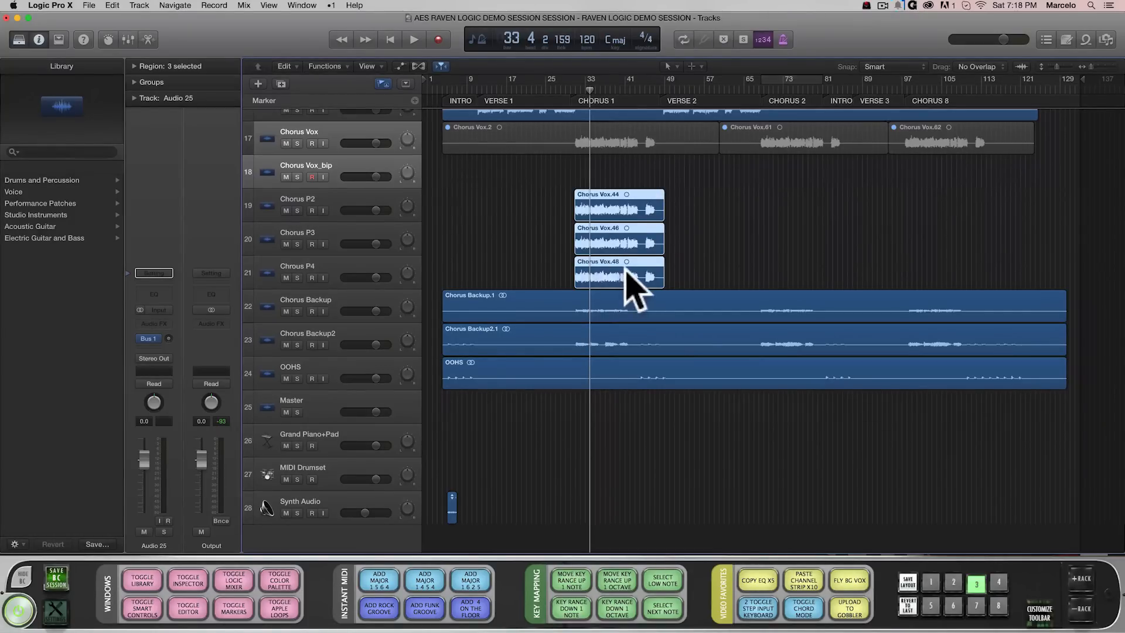